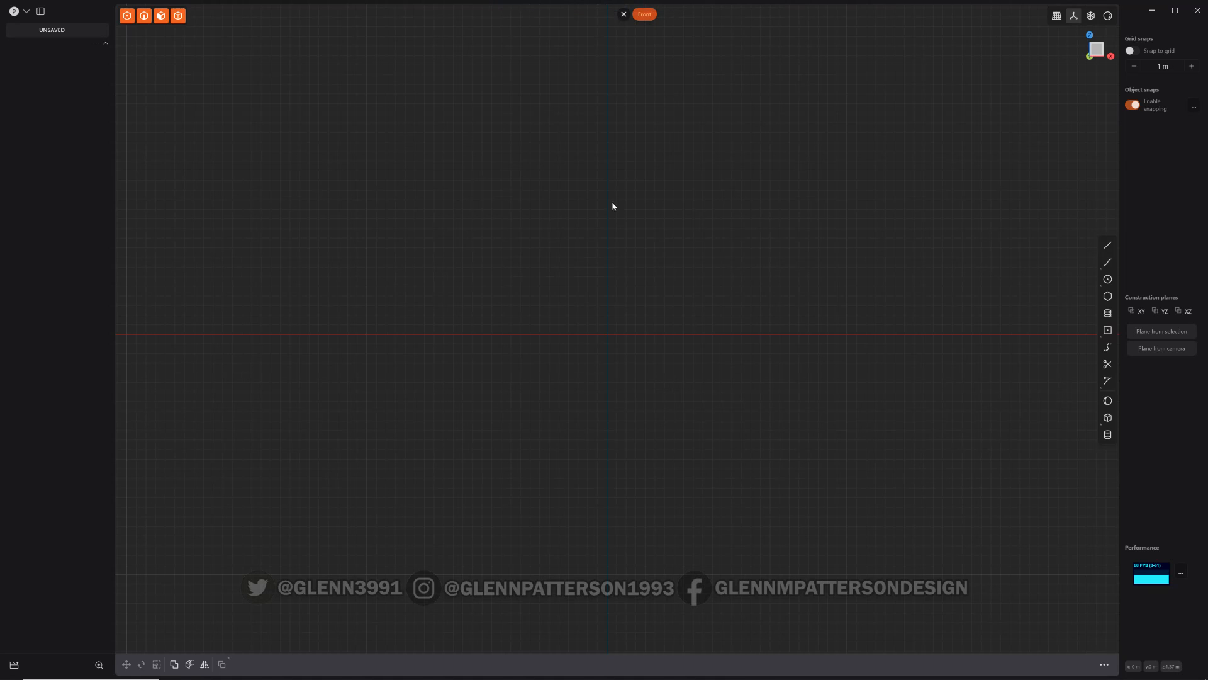
mouse_move(612, 222)
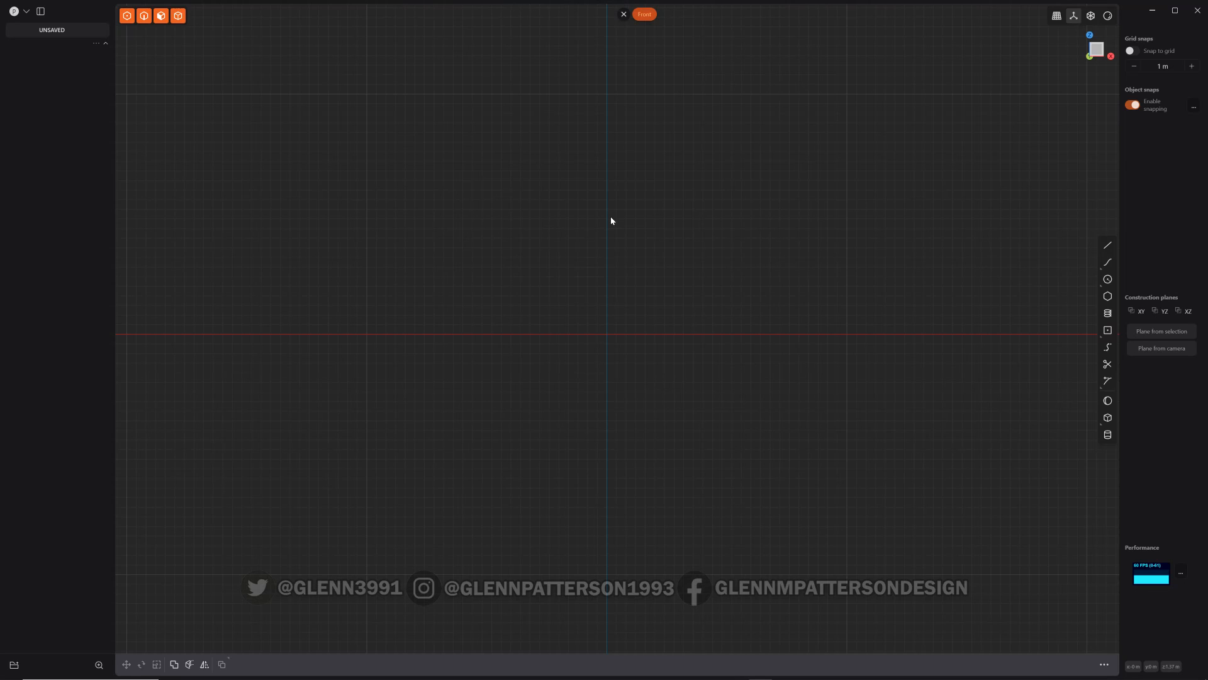
mouse_move(617, 379)
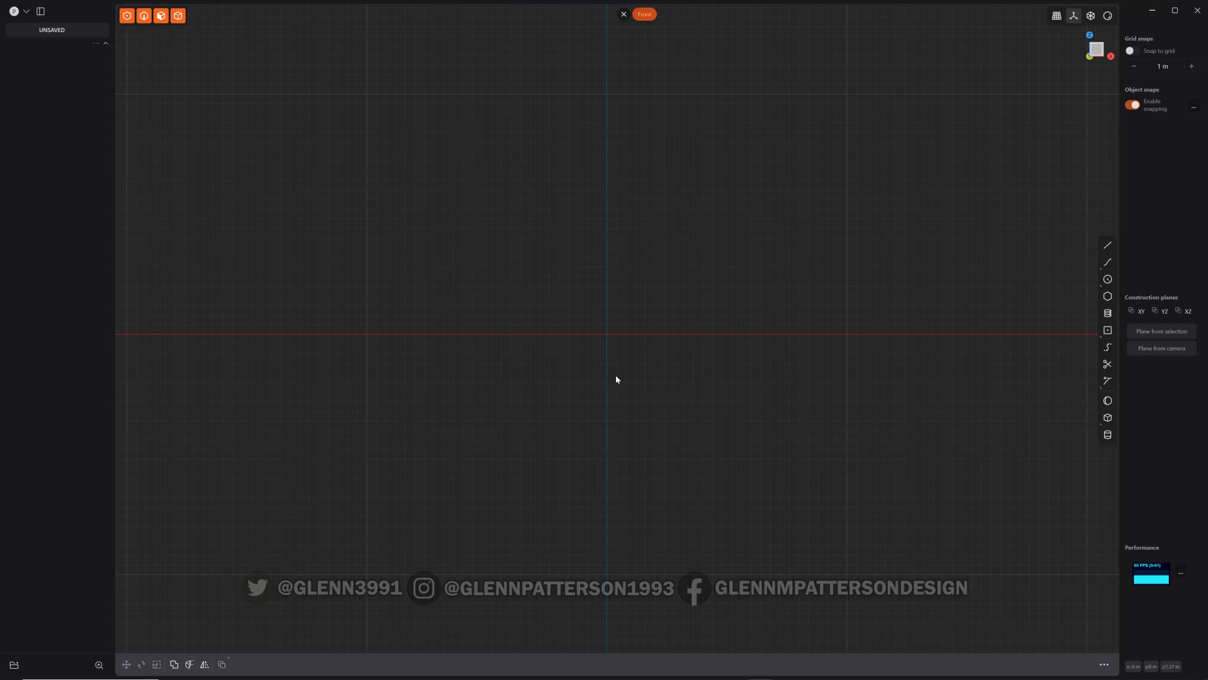
mouse_move(829, 269)
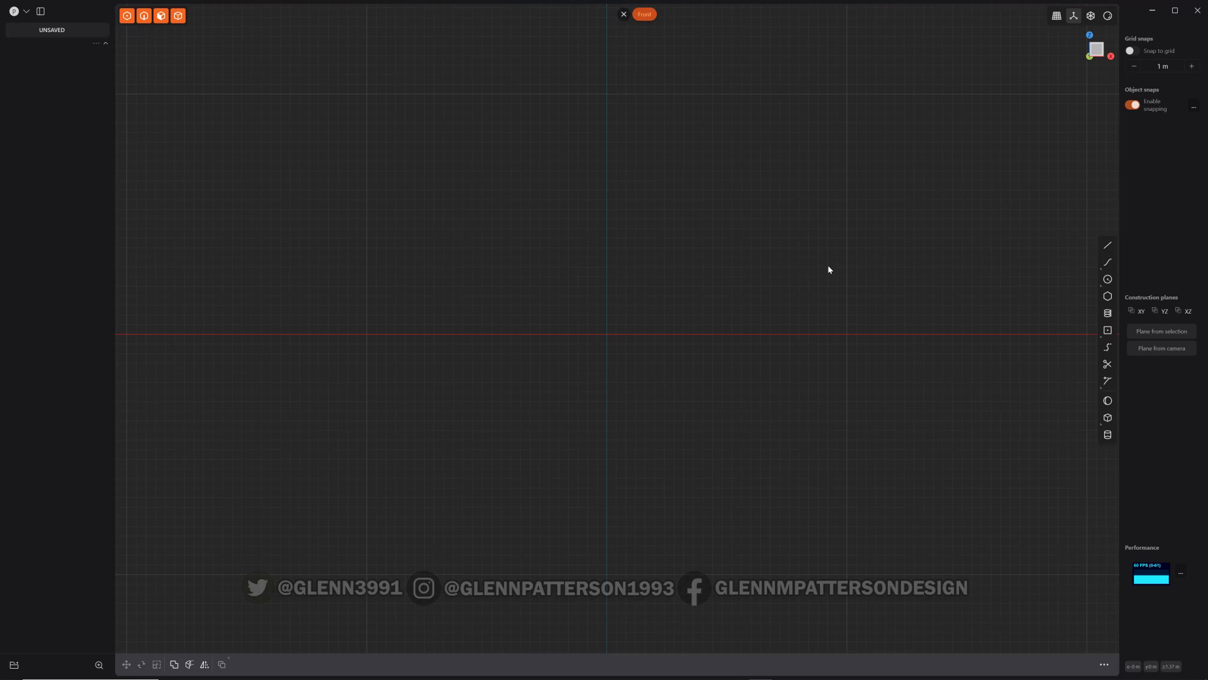
mouse_move(1108, 295)
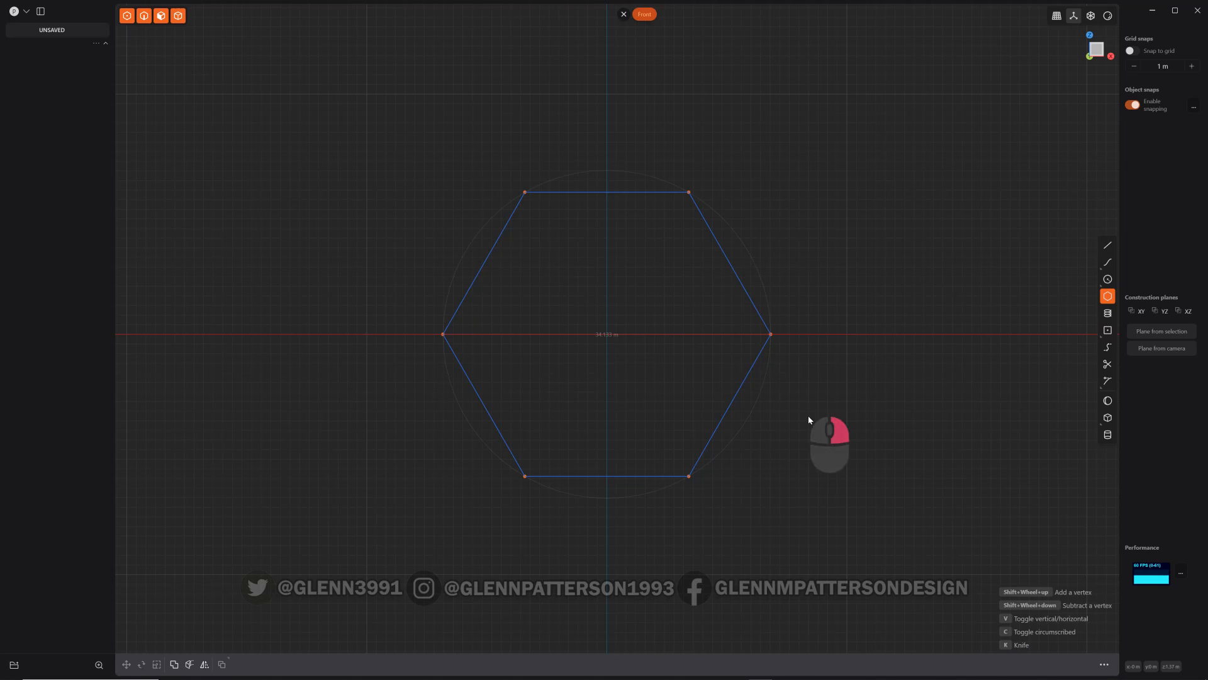
Step: Place a six-sided polygon centred on the origin, creating Polygon.001
left_click(687, 193)
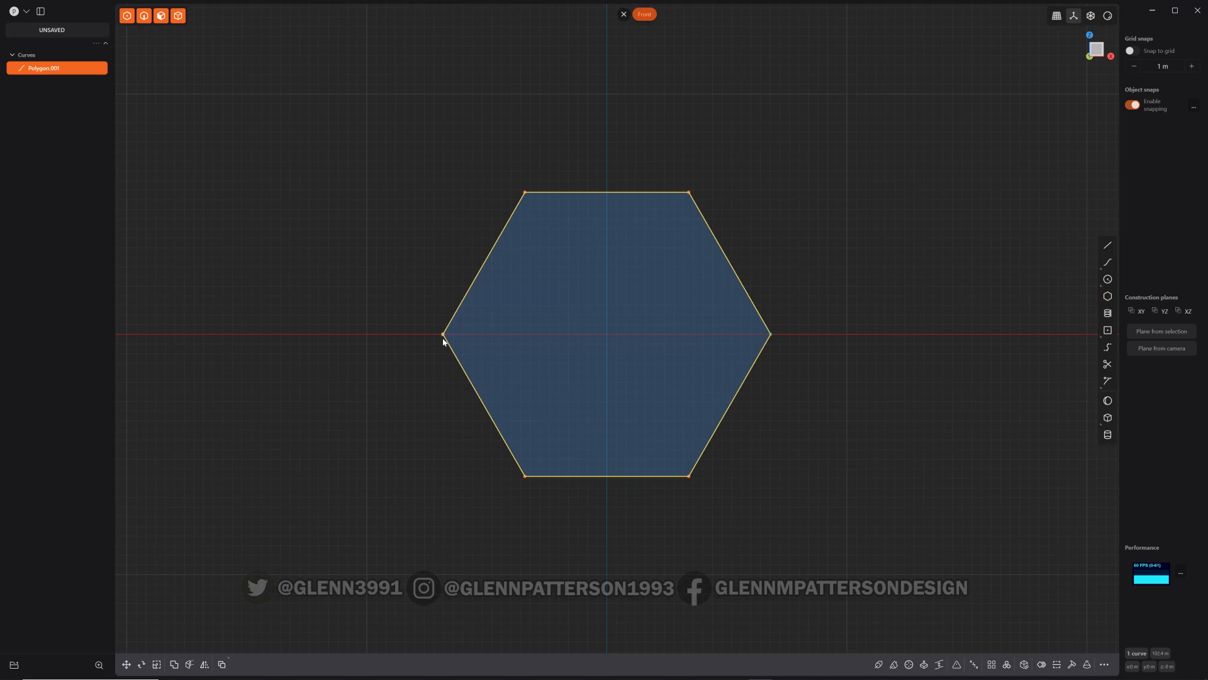
Step: Offset the six corner vertices by about 7 m, giving the hexagon 12 vertices
left_click(818, 257)
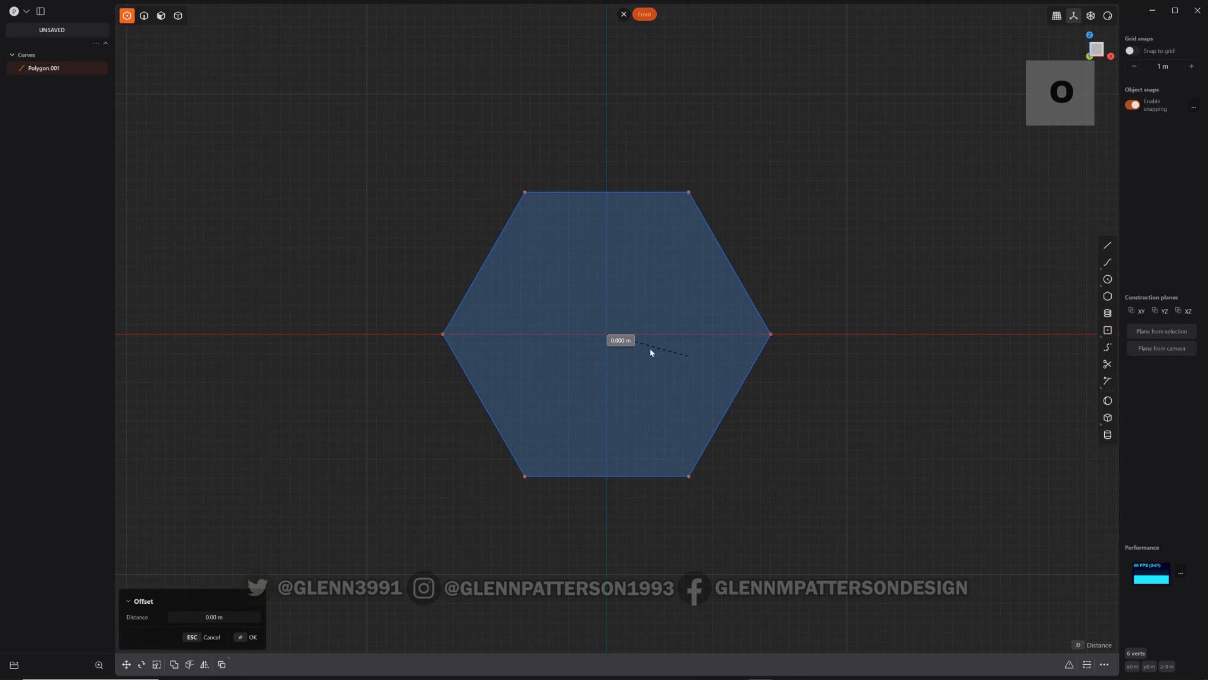
mouse_move(668, 262)
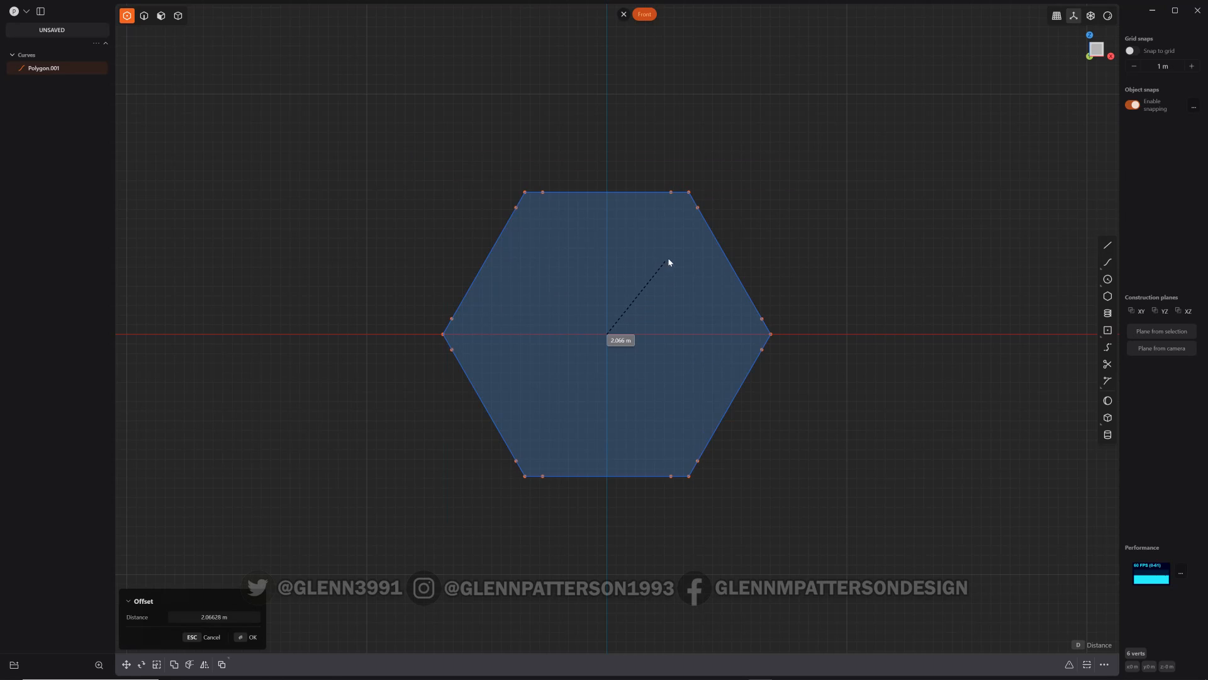
mouse_move(701, 238)
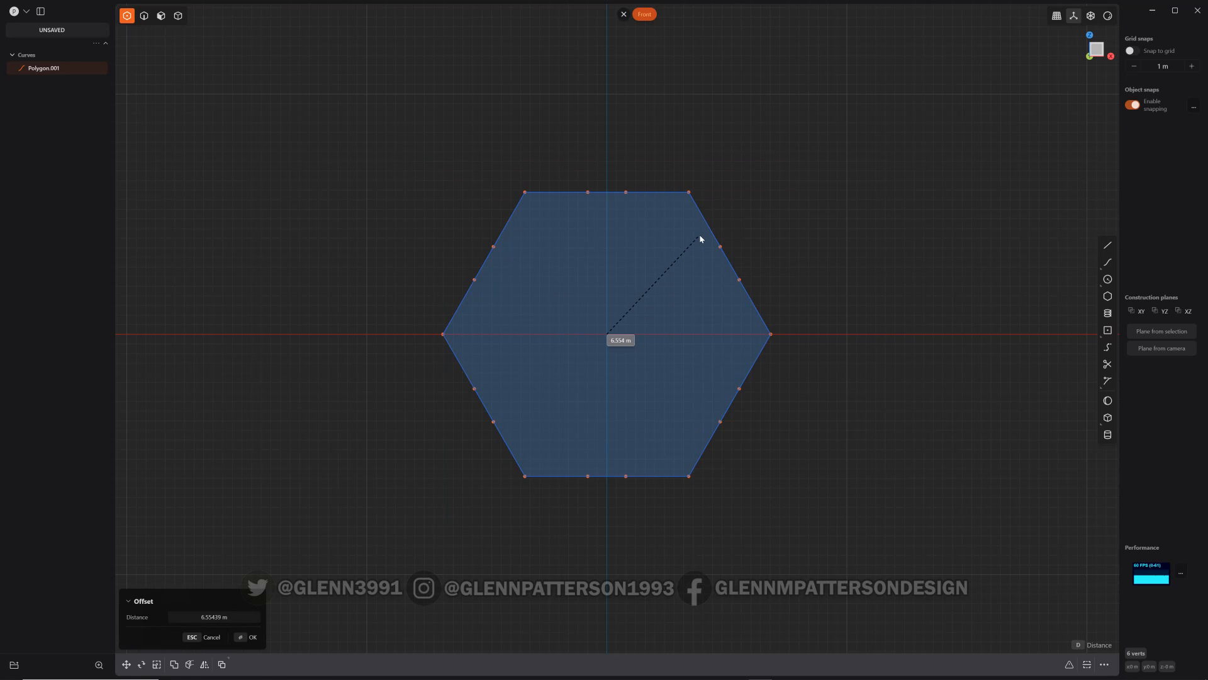
mouse_move(701, 235)
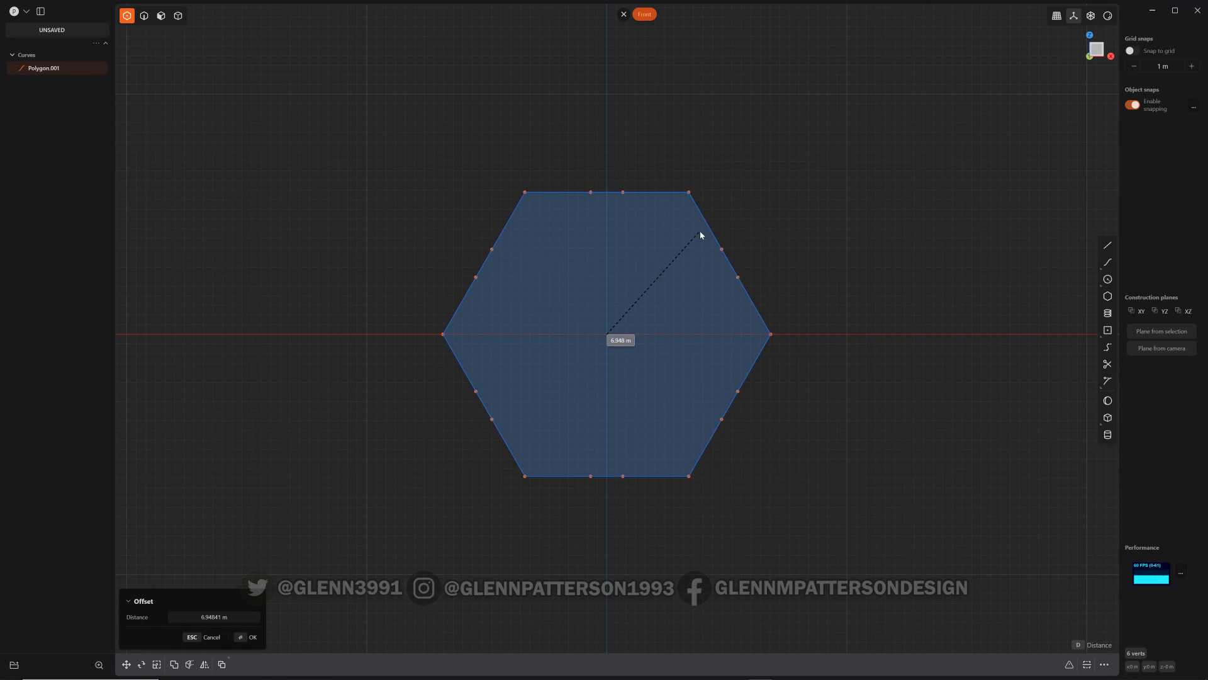
mouse_move(685, 242)
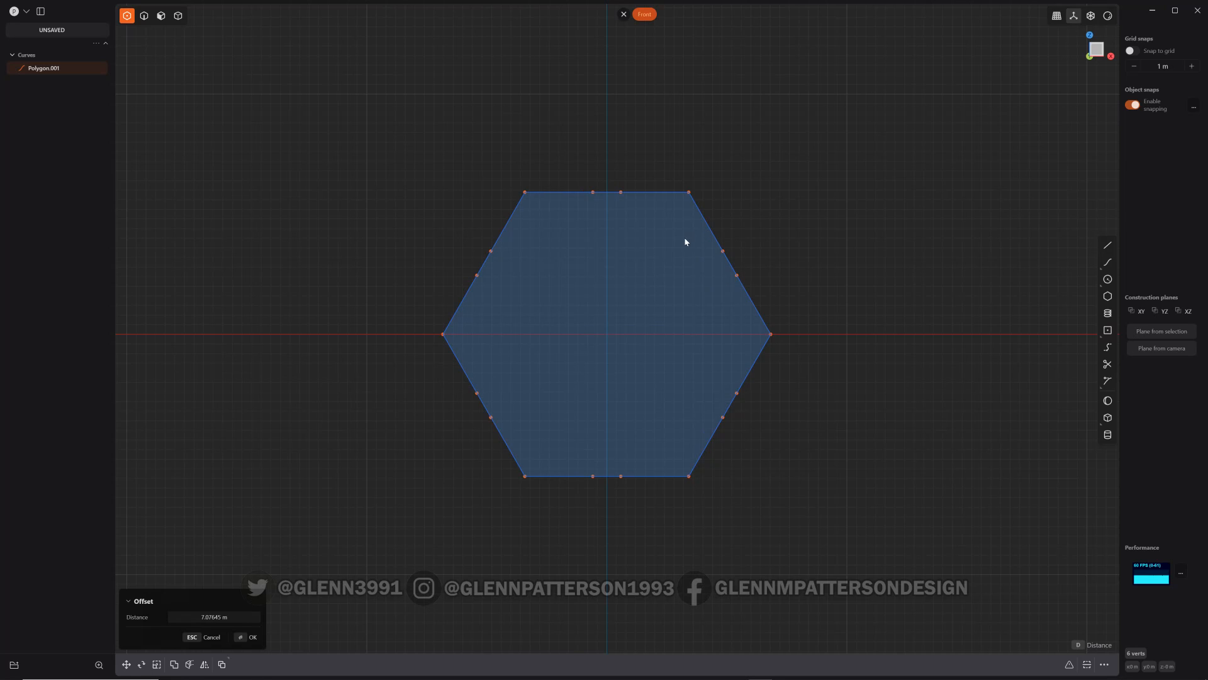
left_click(253, 637)
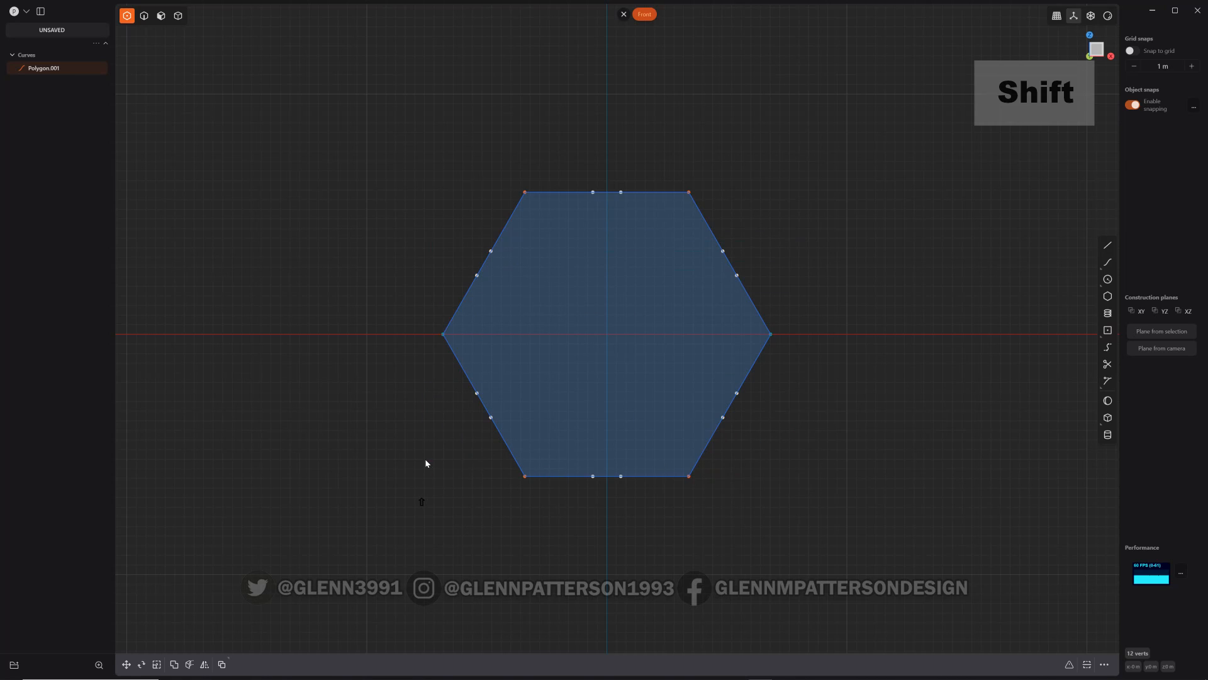
Step: Scale the selected corner points outward so the hexagon becomes a six-armed star
key("s")
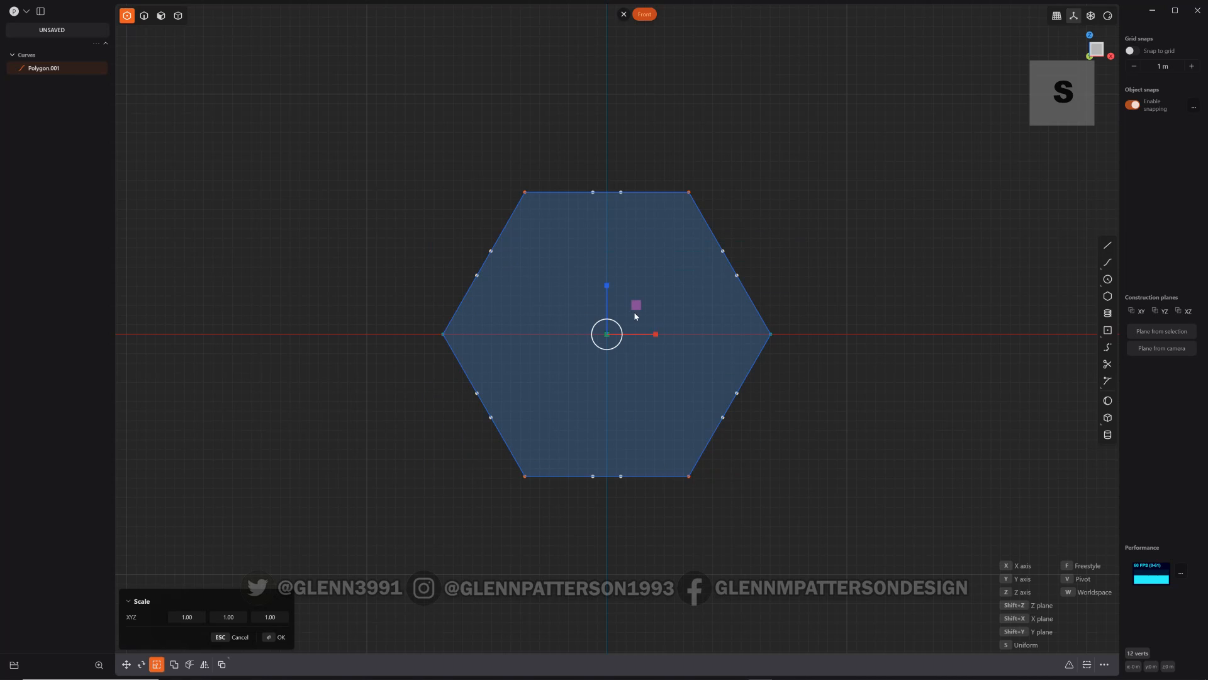
scroll("down", 3)
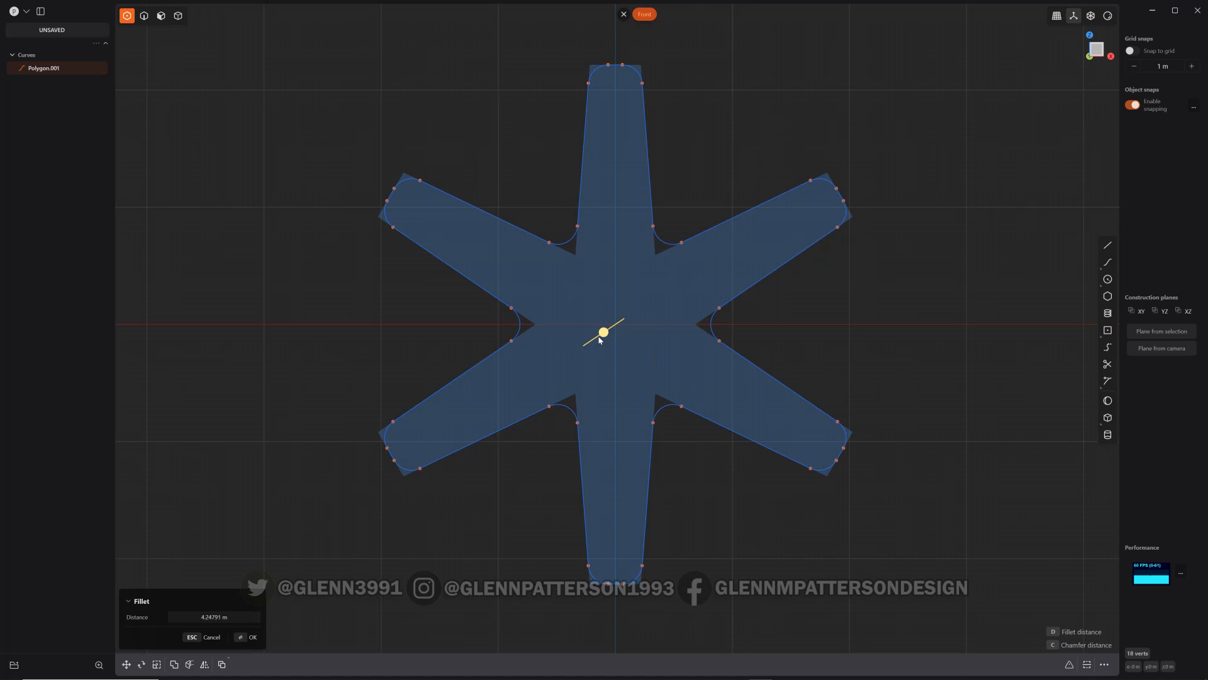
left_click(252, 636)
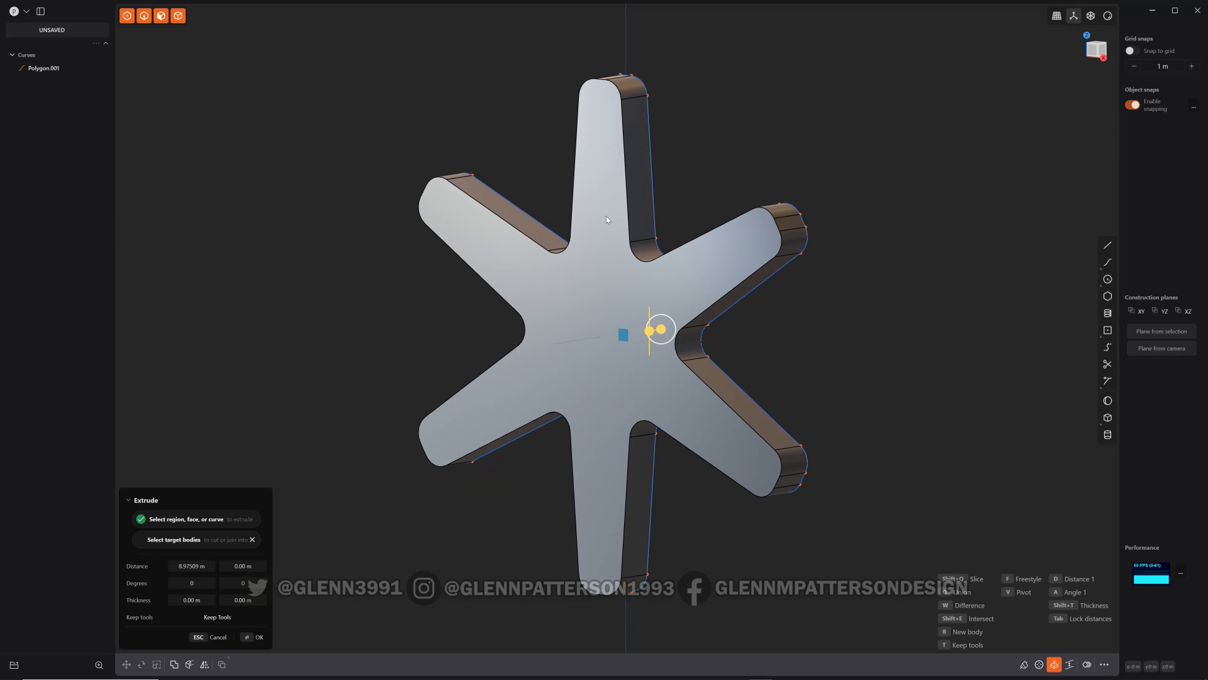
mouse_move(594, 274)
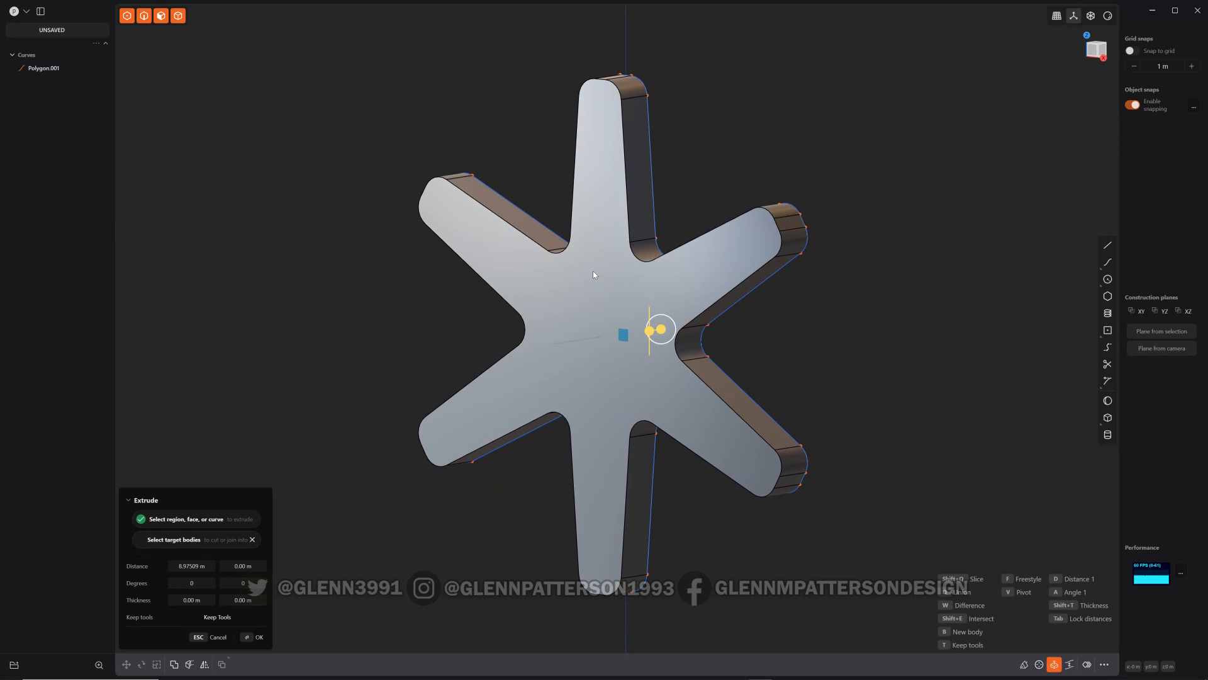
mouse_move(589, 324)
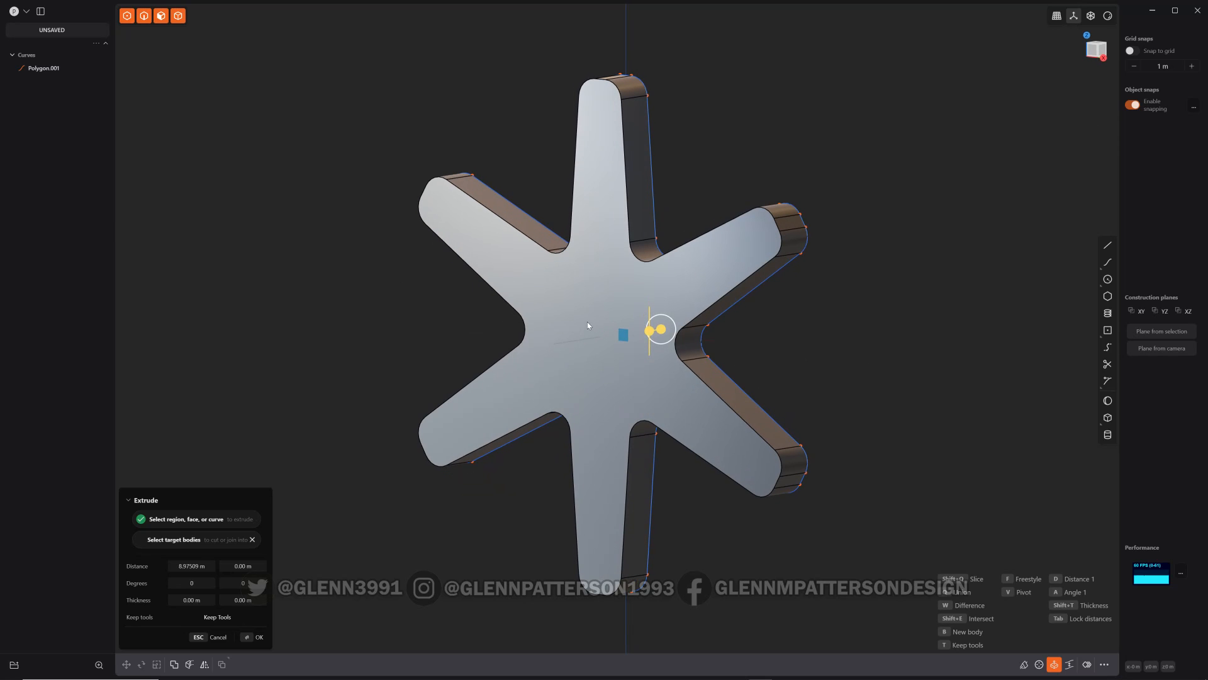
mouse_move(585, 320)
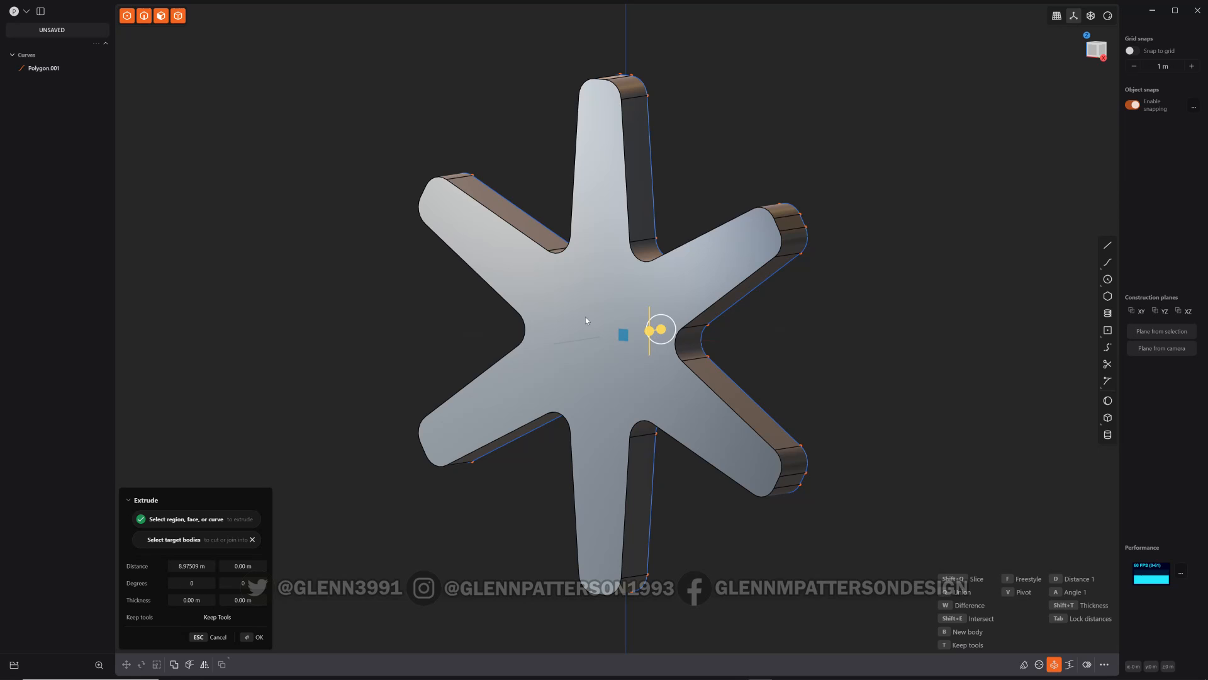
mouse_move(581, 302)
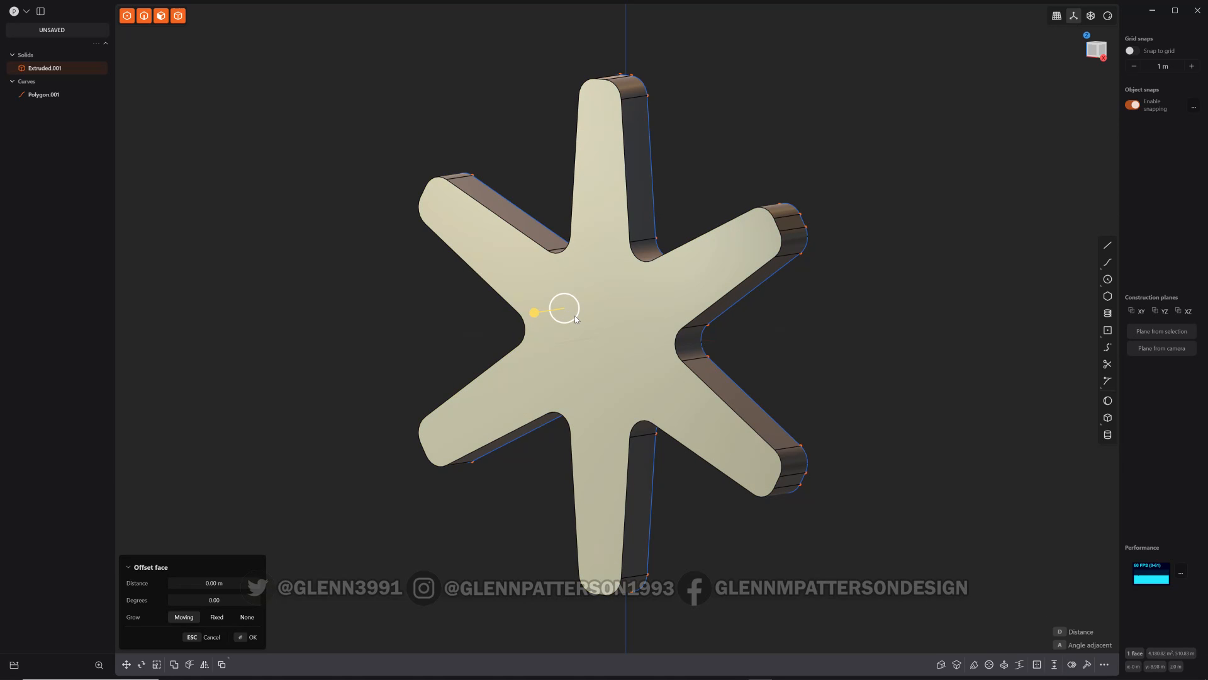
Step: Start a fillet of about 3.18 m on the edges of solid Extruded.001
key("ctrl+2")
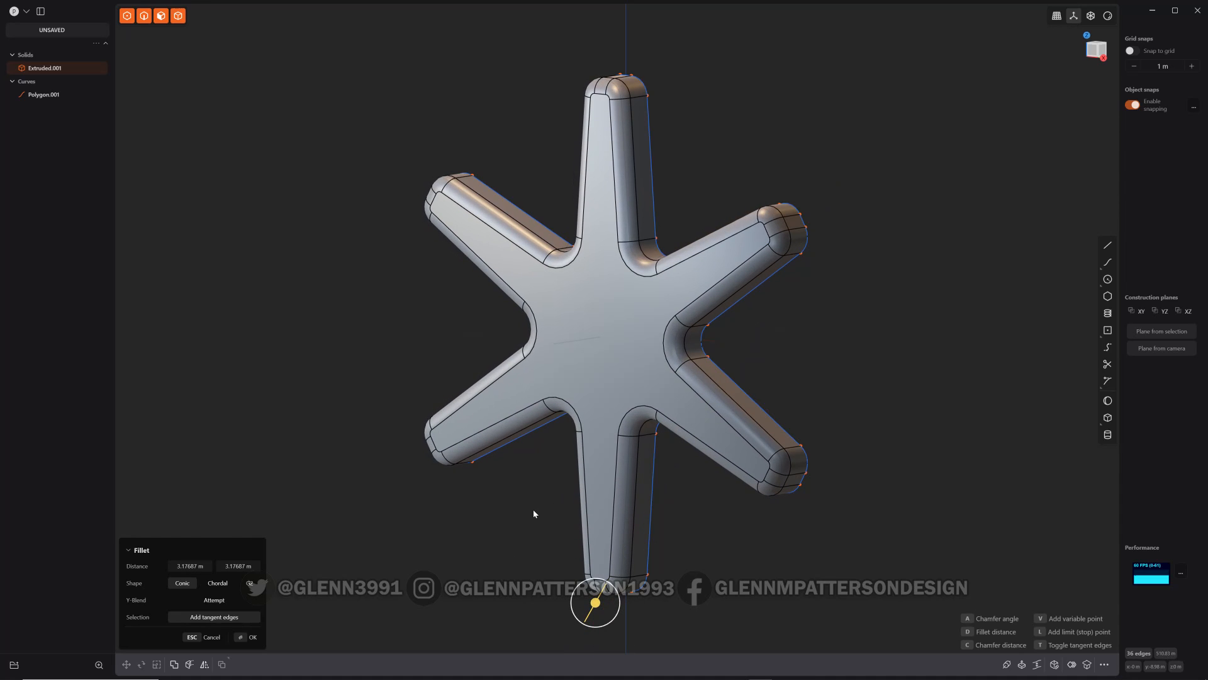
Step: Set the fillet shape to Chordal and apply it to the star's top outer edges
left_click(216, 583)
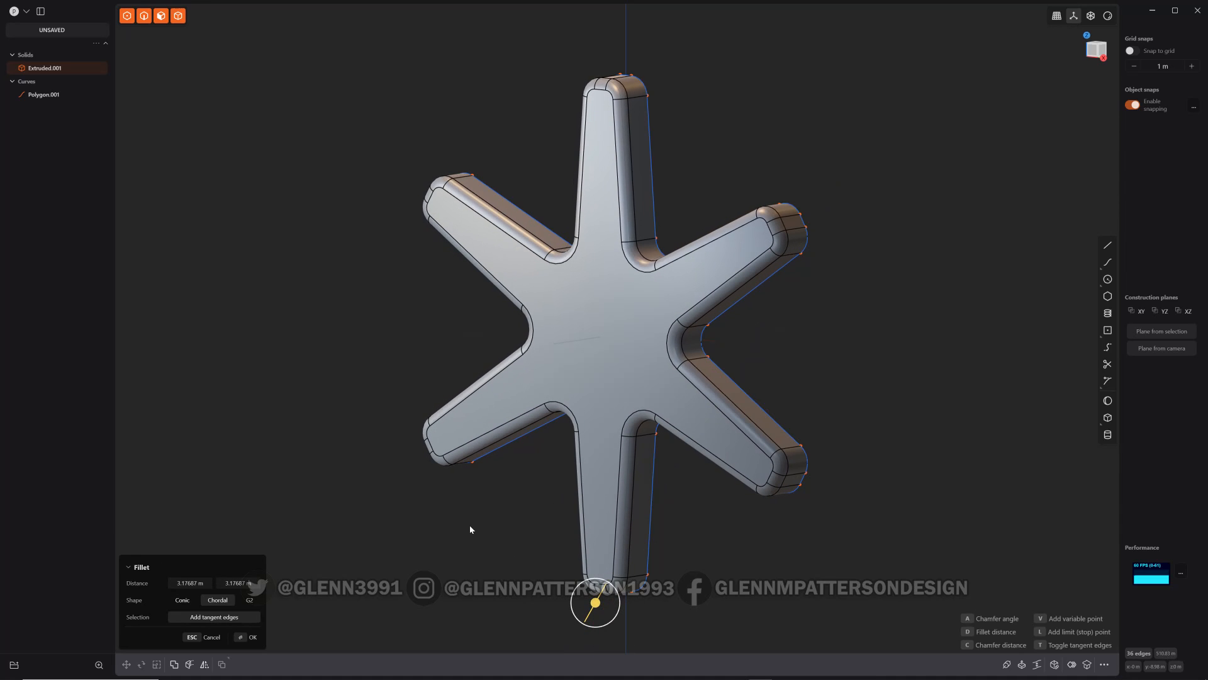
left_click(252, 637)
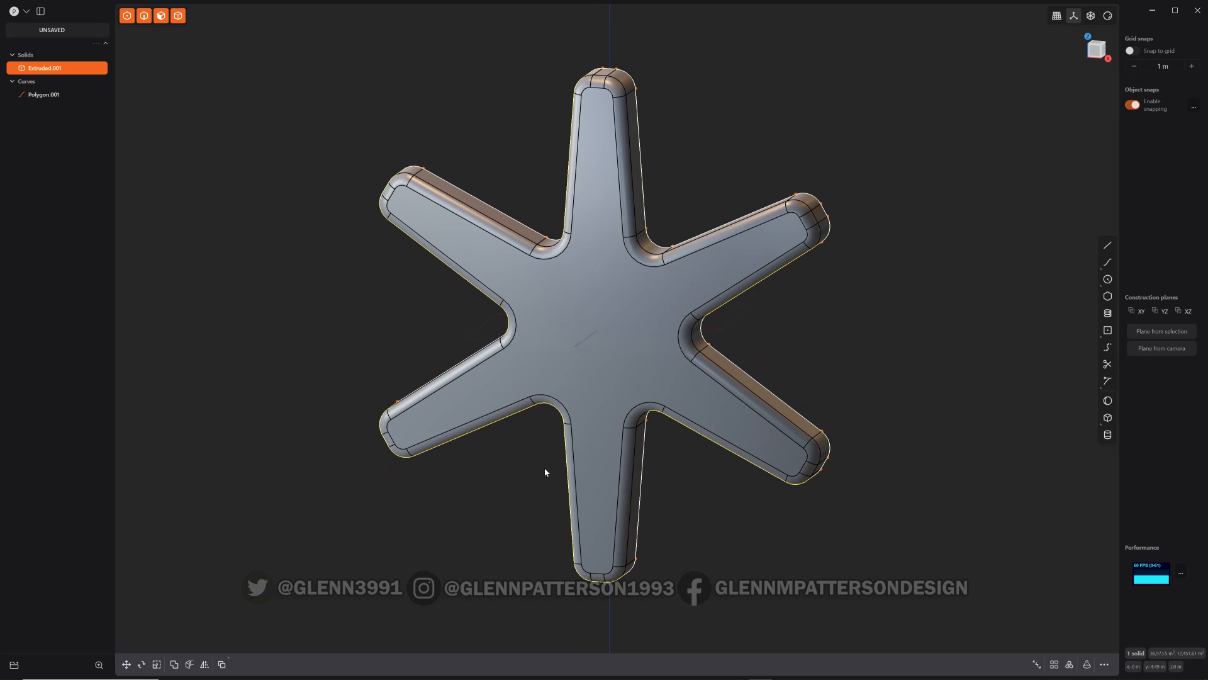
mouse_move(526, 485)
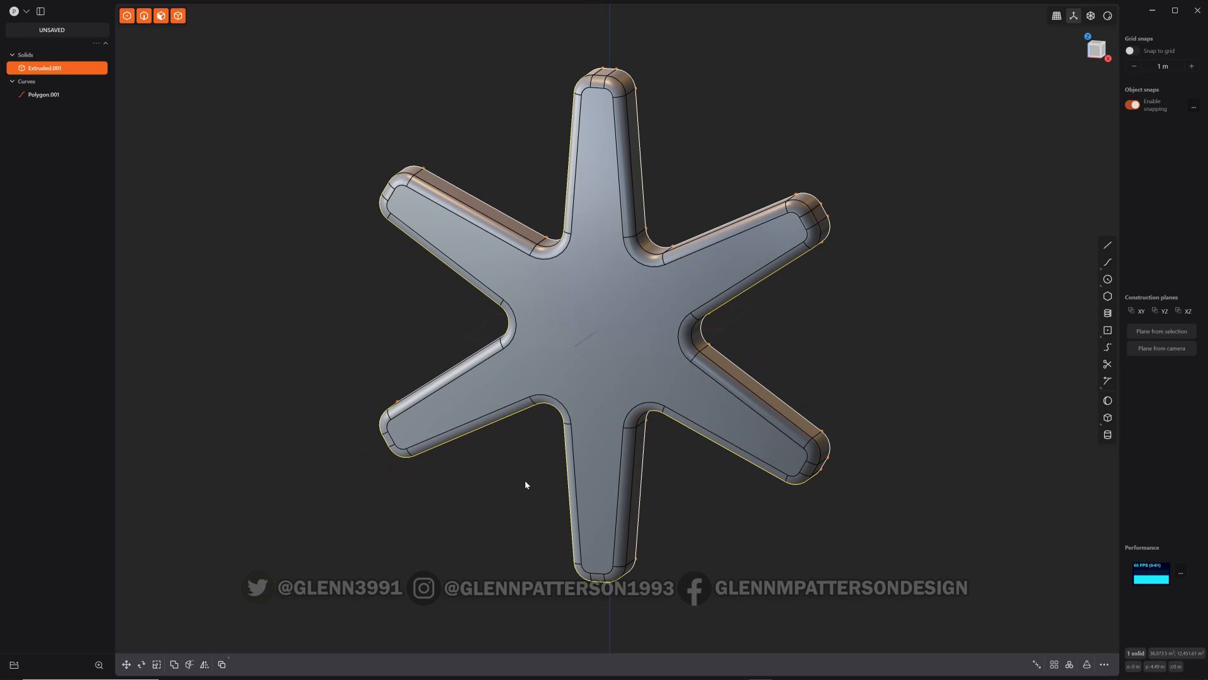